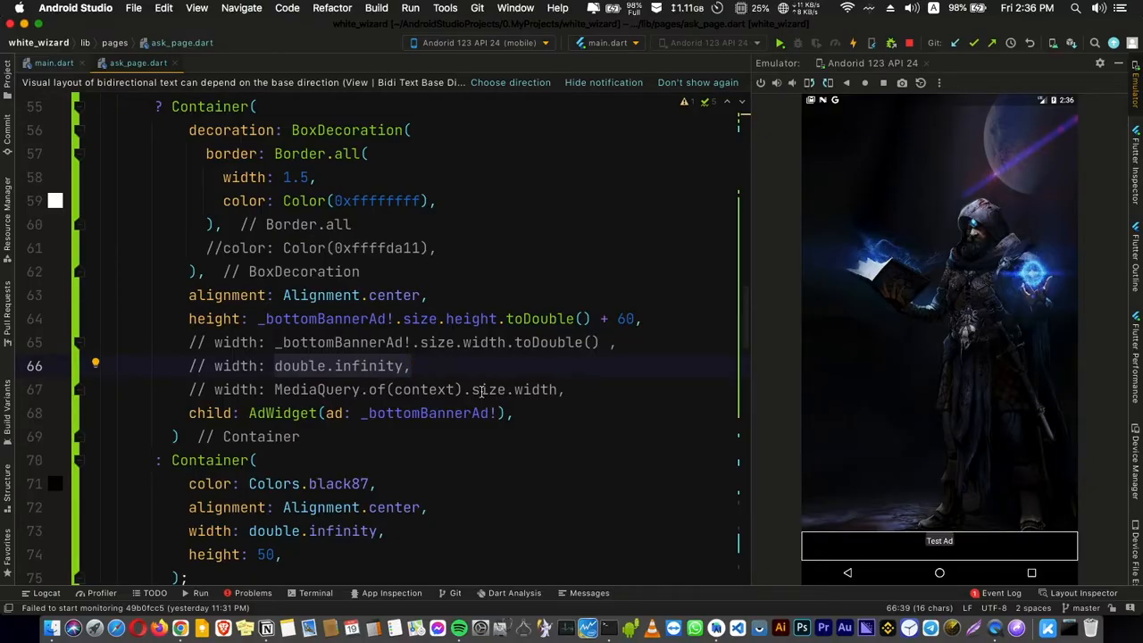
Step: Make the banner width the MediaQuery screen width, leaving double.infinity commented out
{"action": "left_click", "coordinate": [411, 364]}
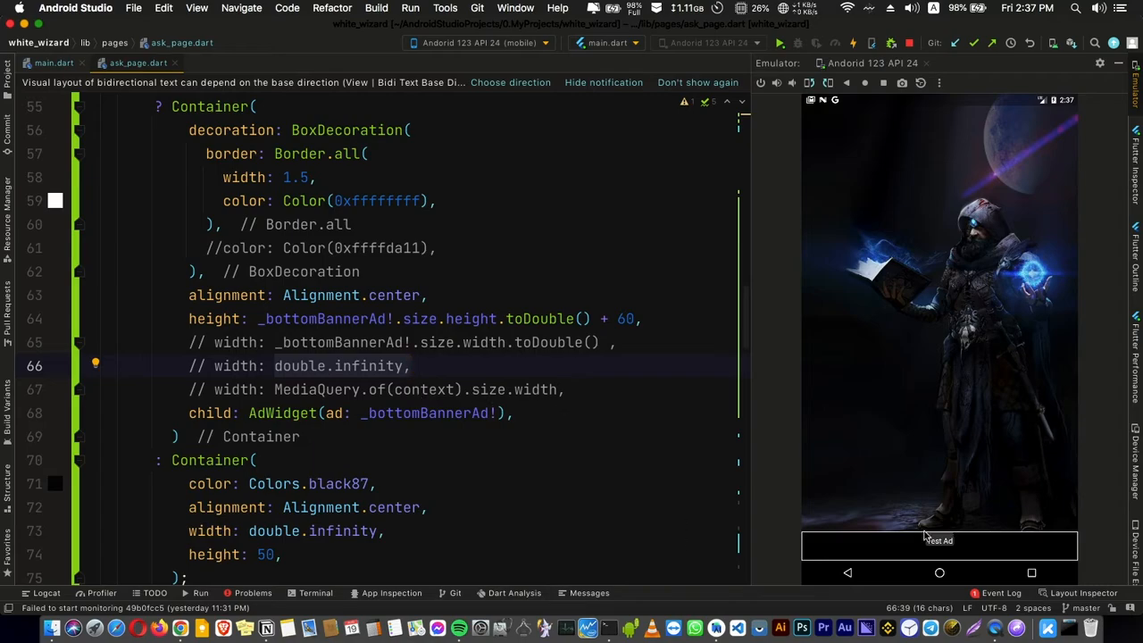
{"action": "mouse_move", "coordinate": [805, 543]}
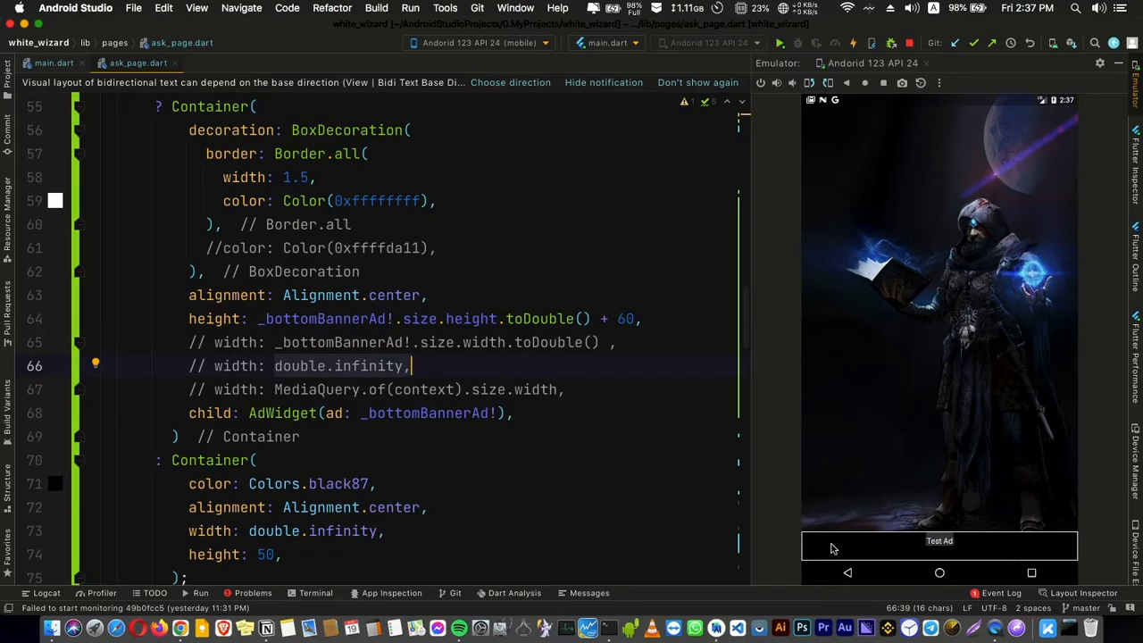
{"action": "mouse_move", "coordinate": [954, 553]}
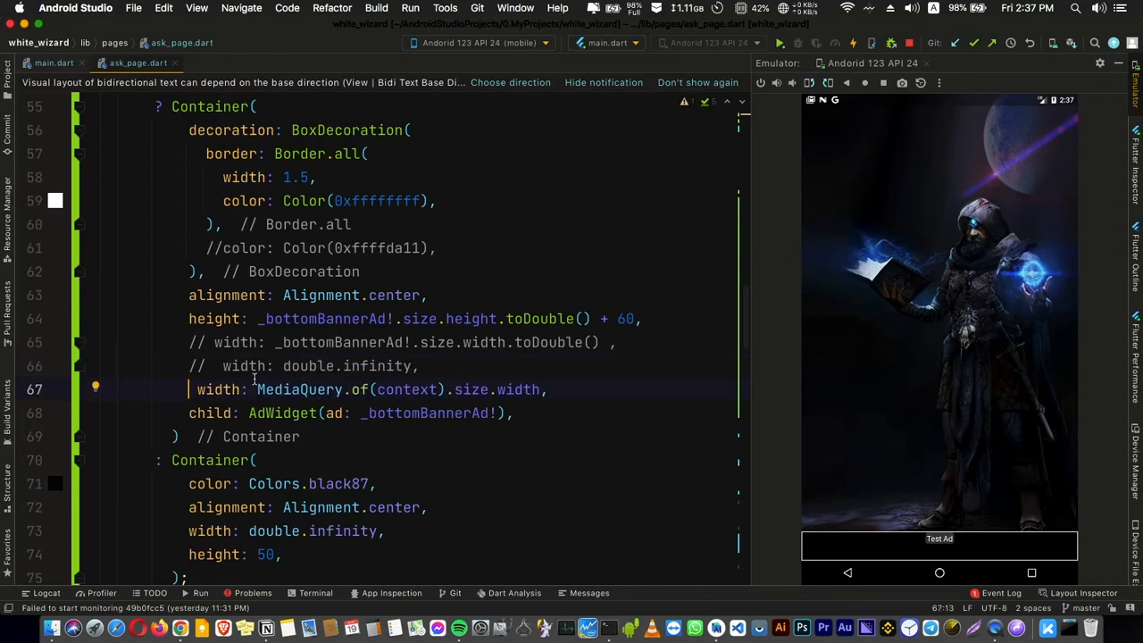
Step: Select the double.infinity width line to make it the active banner width
{"action": "double_click", "coordinate": [164, 389]}
{"action": "type", "text": "//"}
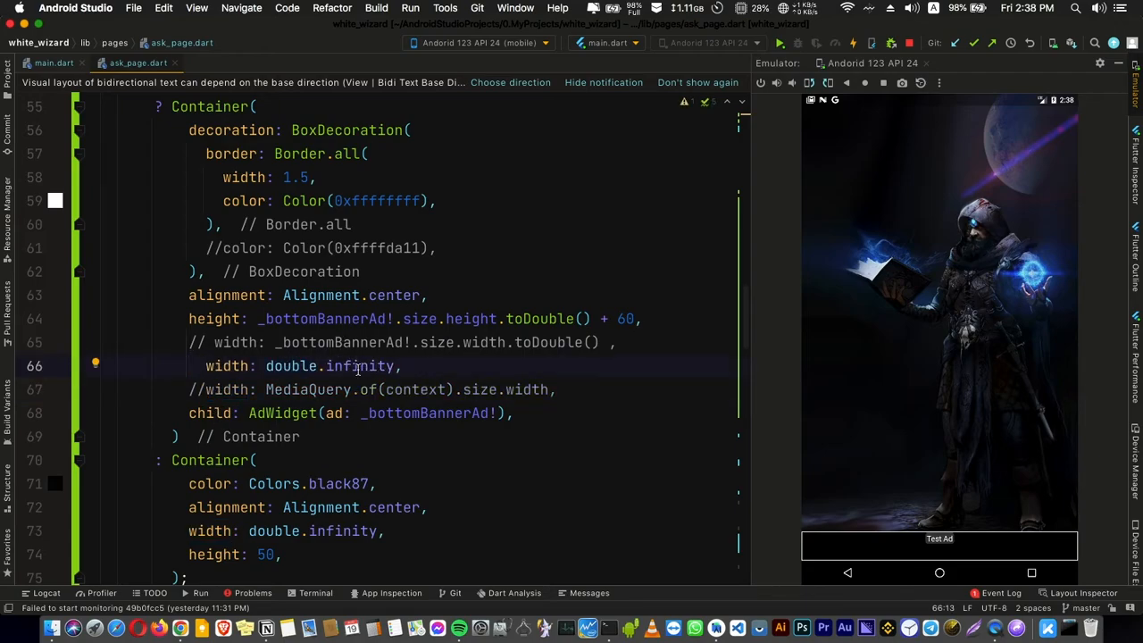
{"action": "mouse_move", "coordinate": [804, 550]}
{"action": "type", "text": " - 50 "}
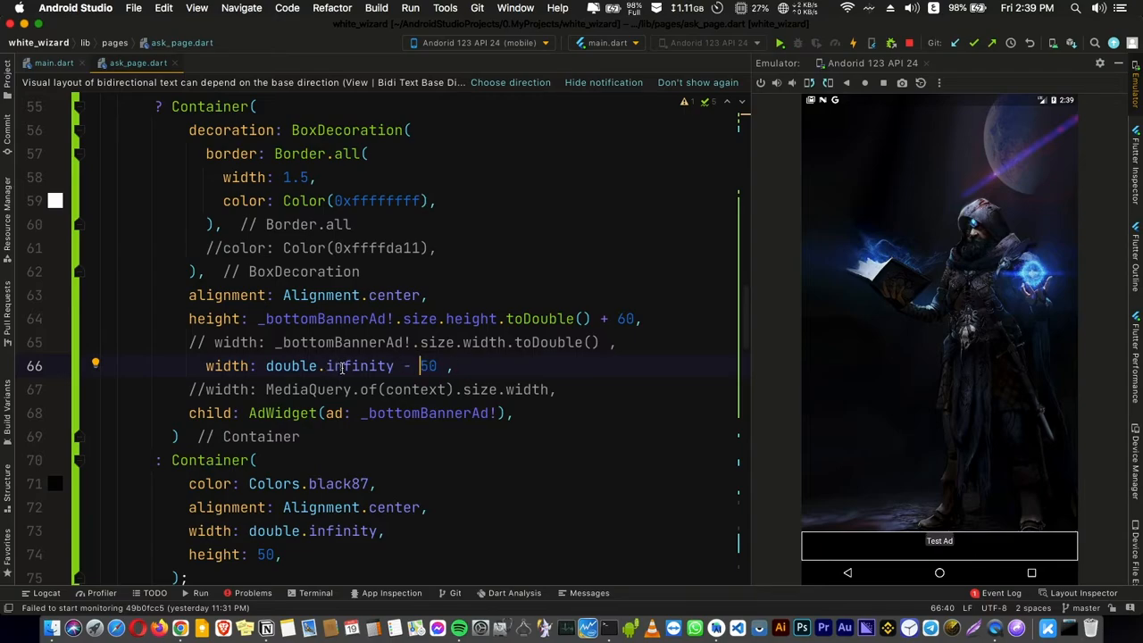
Step: Set the banner width to MediaQuery.of(context).size.width - 50 with double.infinity commented out
{"action": "key", "text": "Backspace"}
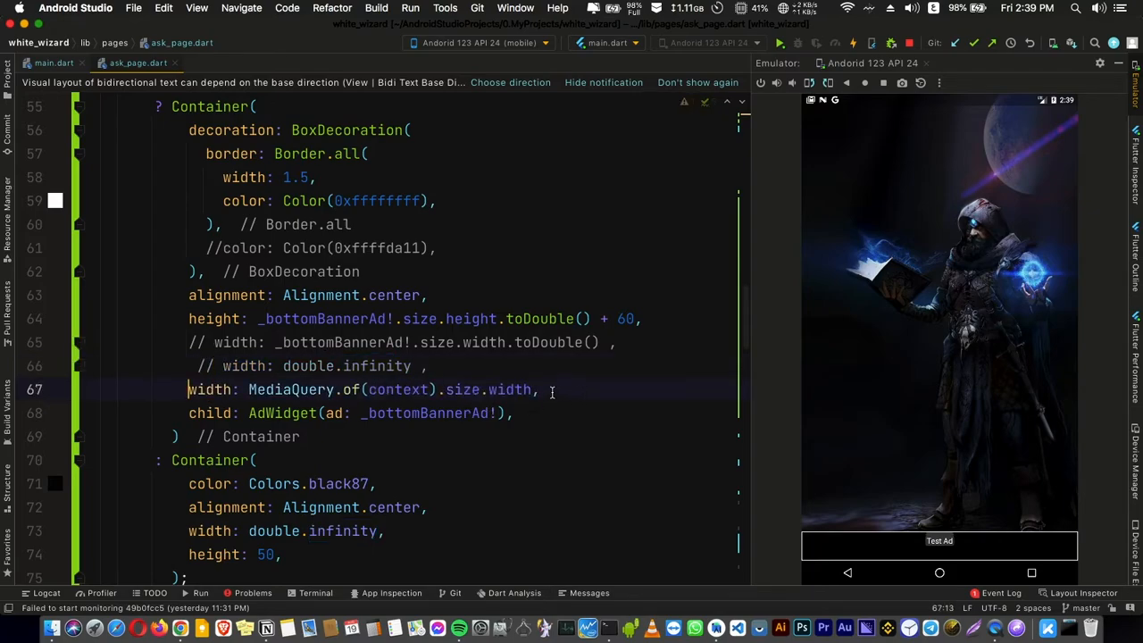
{"action": "double_click", "coordinate": [509, 389]}
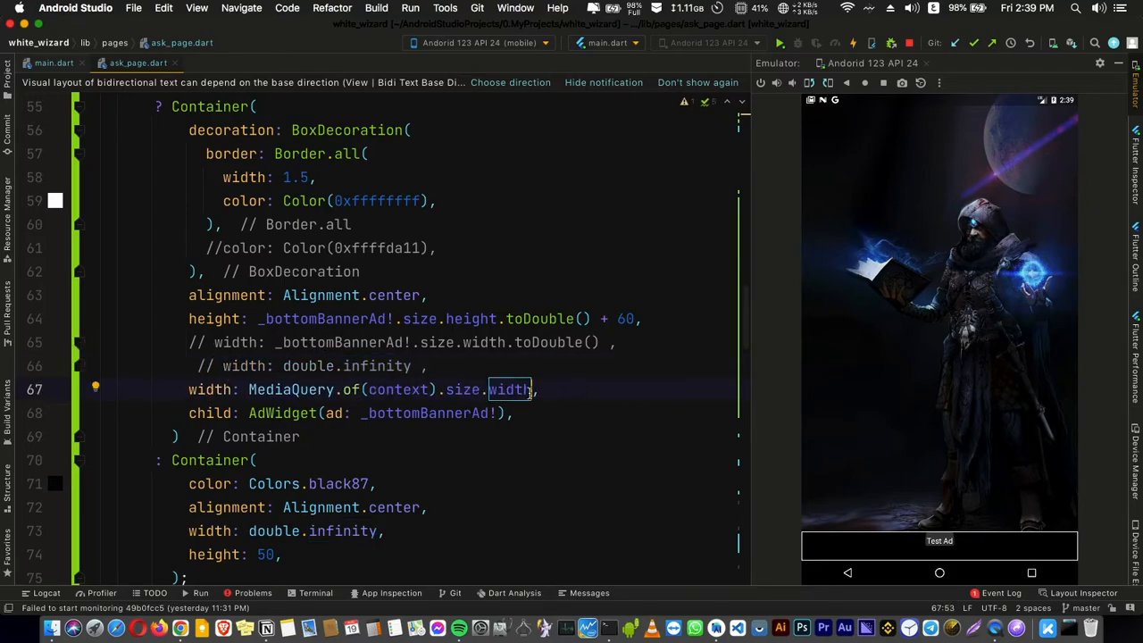
{"action": "type", "text": "-"}
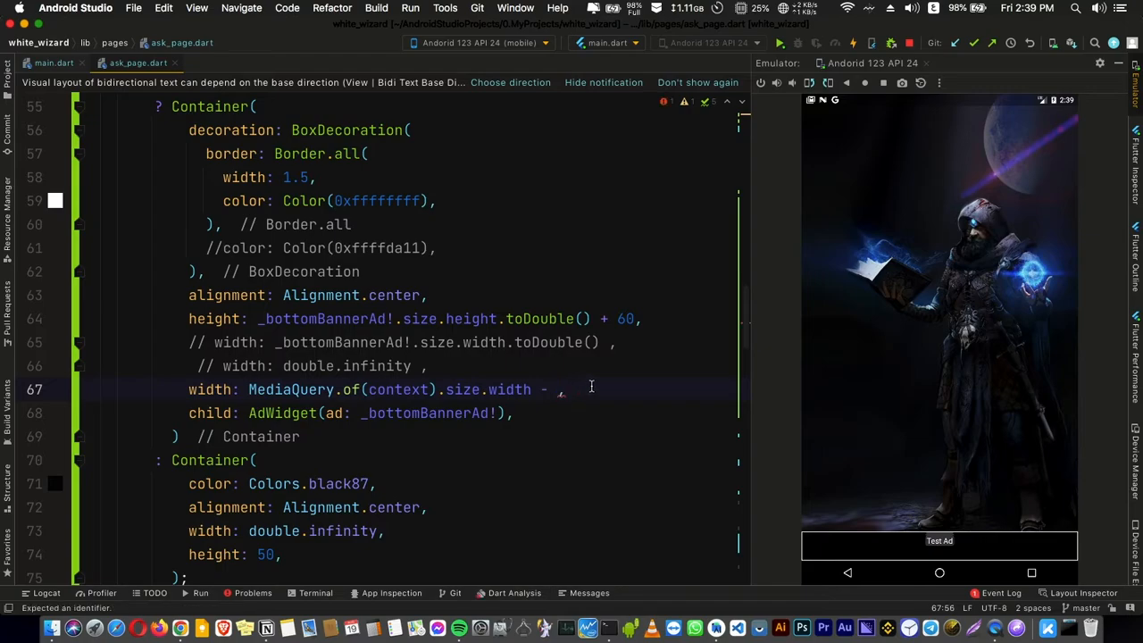
{"action": "type", "text": "50"}
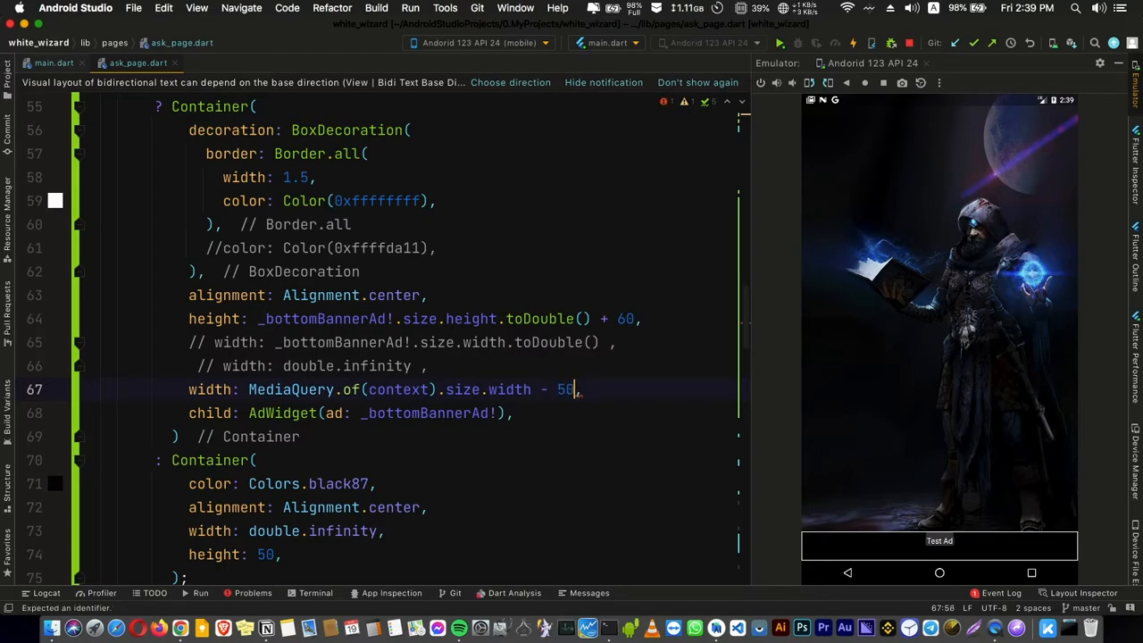
{"action": "left_click", "coordinate": [852, 43]}
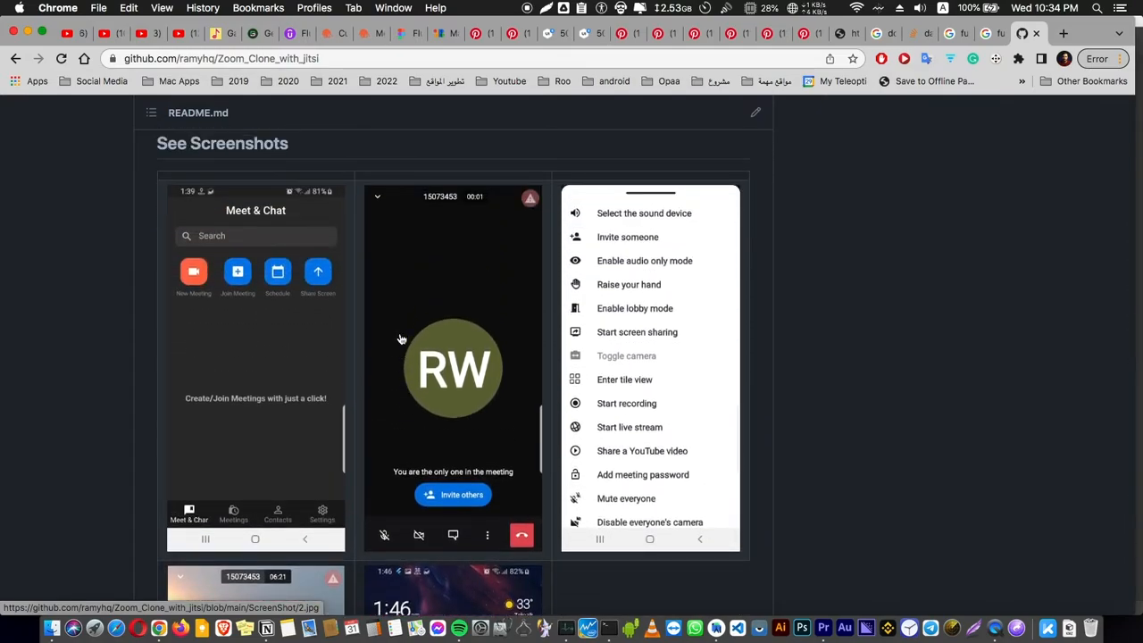
Step: Scroll the Zoom clone README down to the See Screenshots section
{"action": "scroll", "scroll_direction": "down", "scroll_amount": 3}
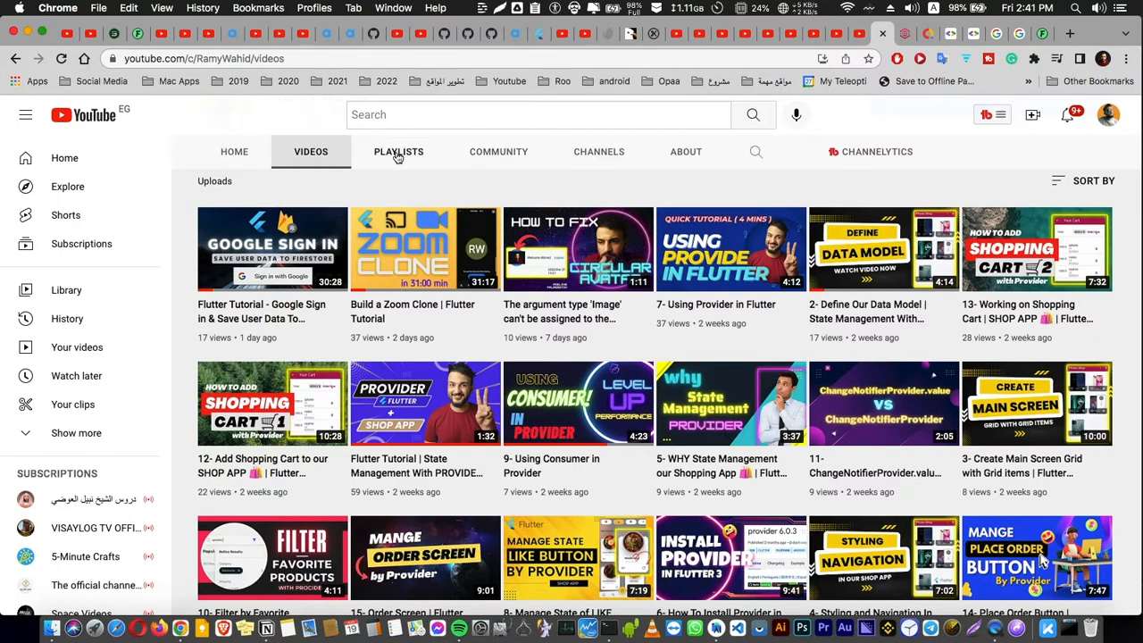
{"action": "mouse_move", "coordinate": [371, 168]}
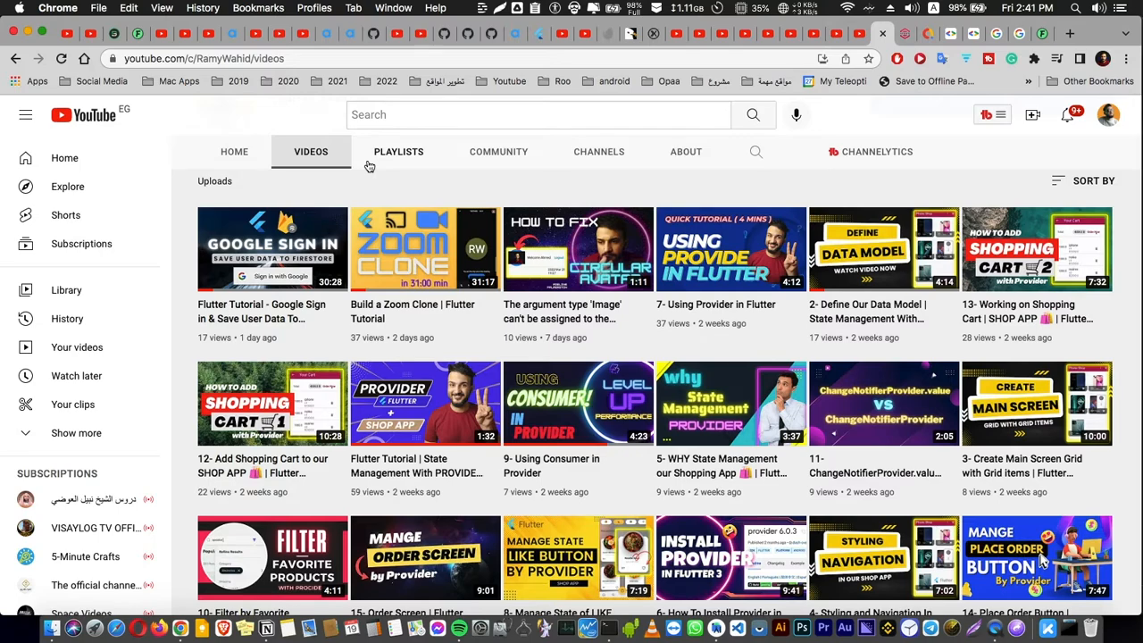
{"action": "mouse_move", "coordinate": [218, 207]}
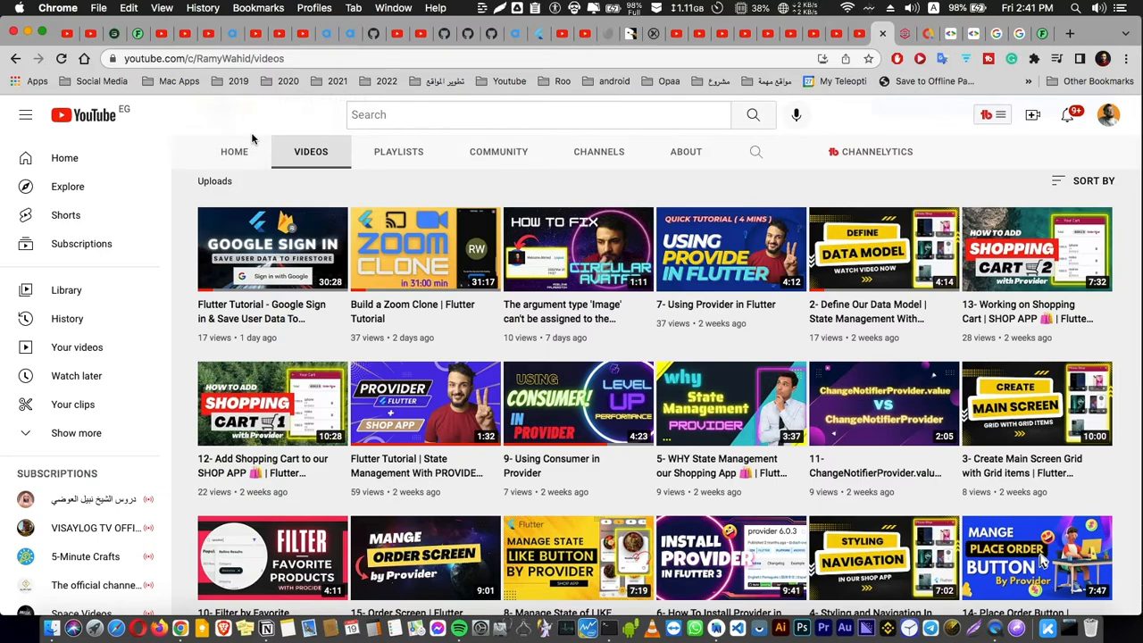
{"action": "mouse_move", "coordinate": [234, 150]}
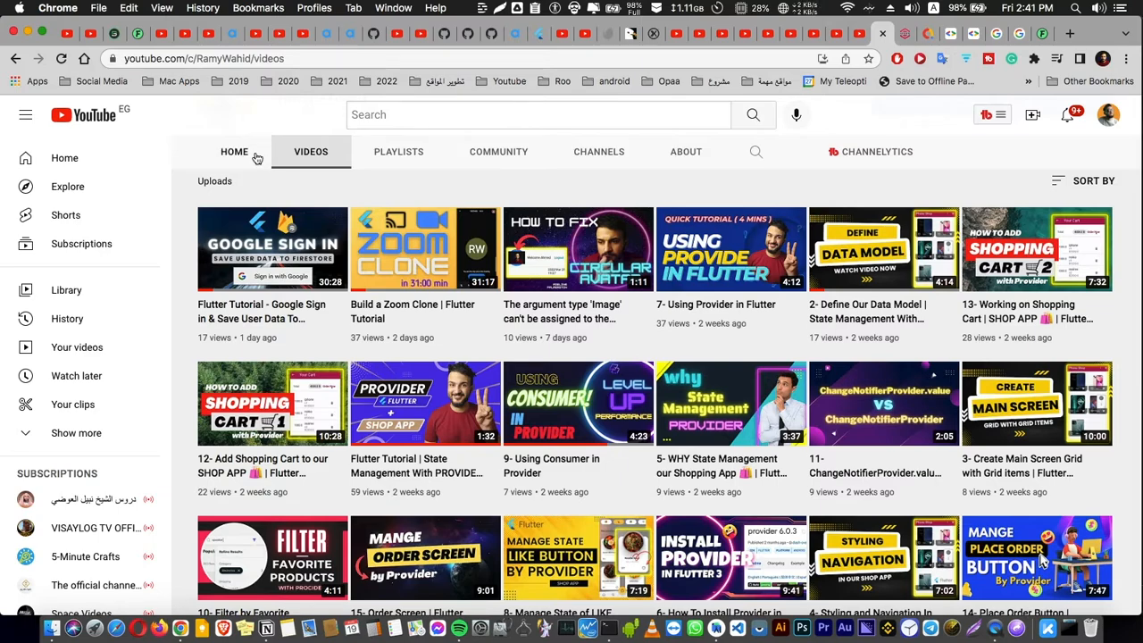
{"action": "mouse_move", "coordinate": [570, 171]}
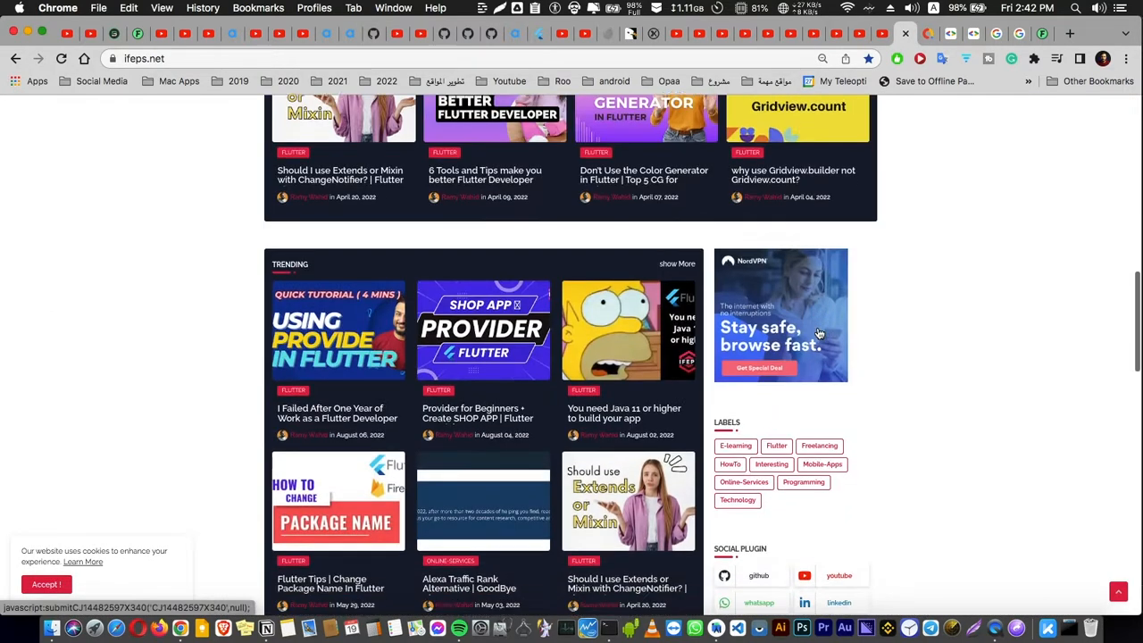
Step: Scroll the ifeps.net homepage past Trending to the Load More list and social links
{"action": "scroll", "scroll_direction": "down", "scroll_amount": 3}
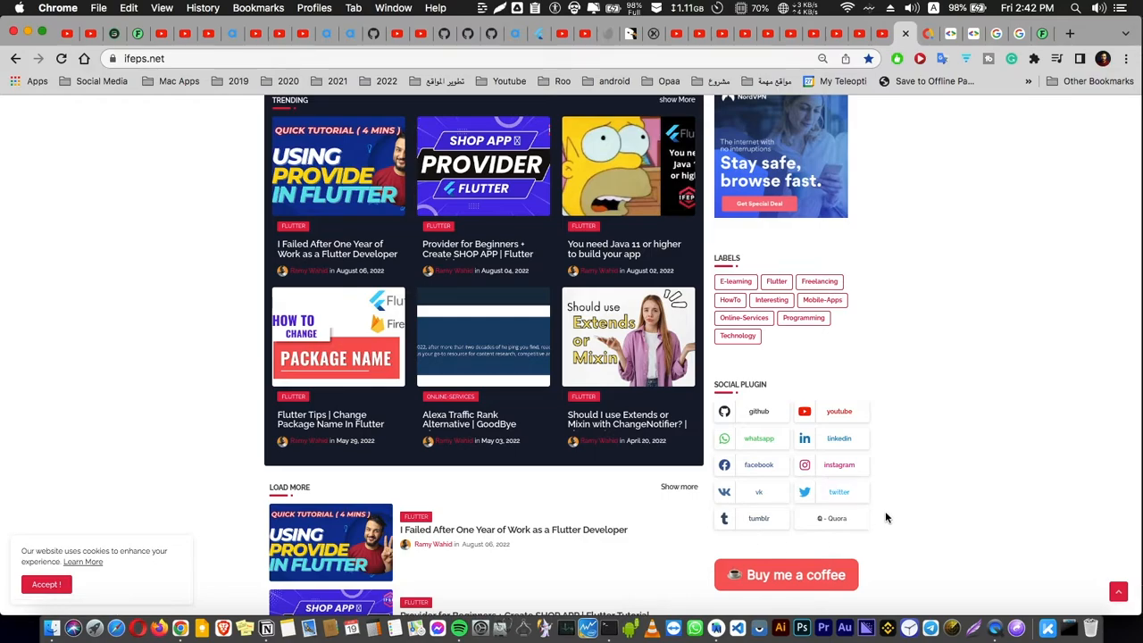
{"action": "mouse_move", "coordinate": [821, 593]}
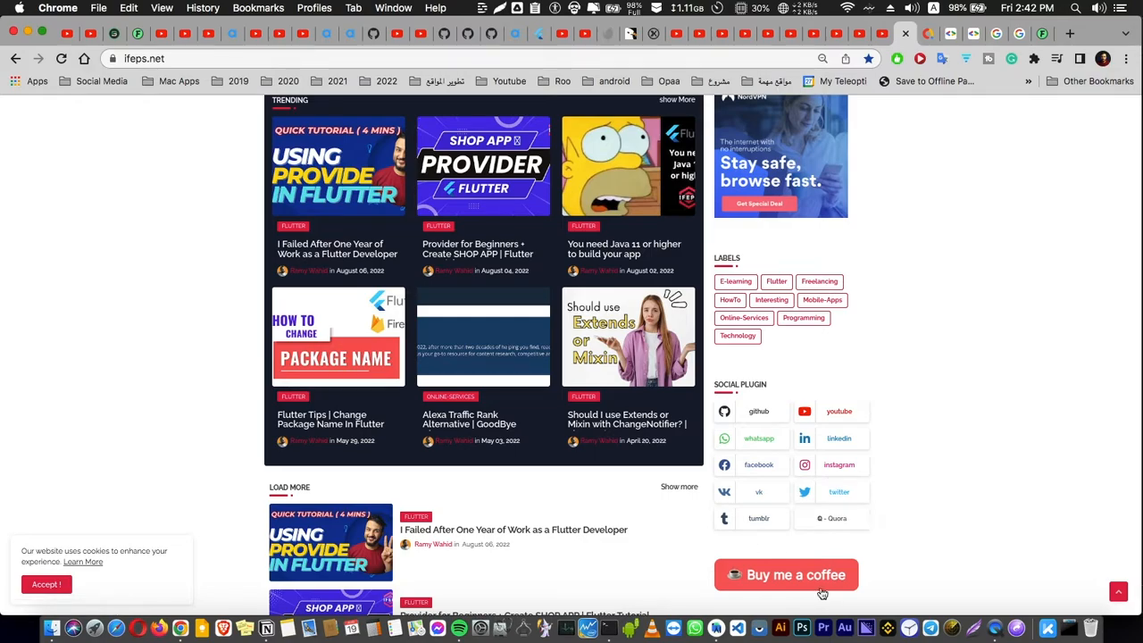
{"action": "scroll", "scroll_direction": "down", "scroll_amount": 3}
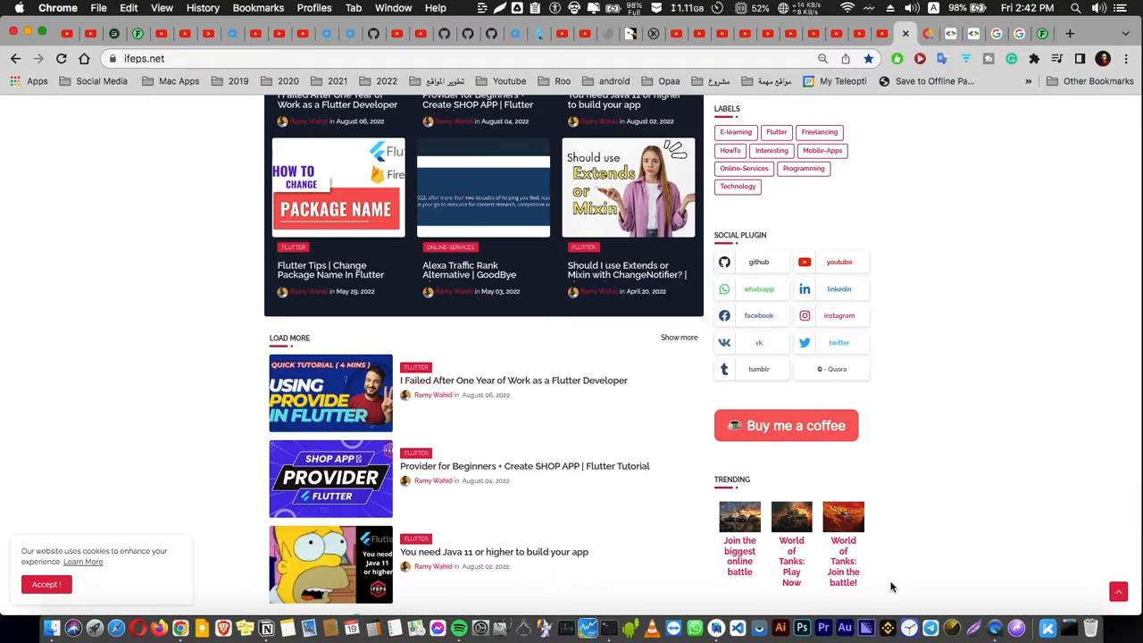